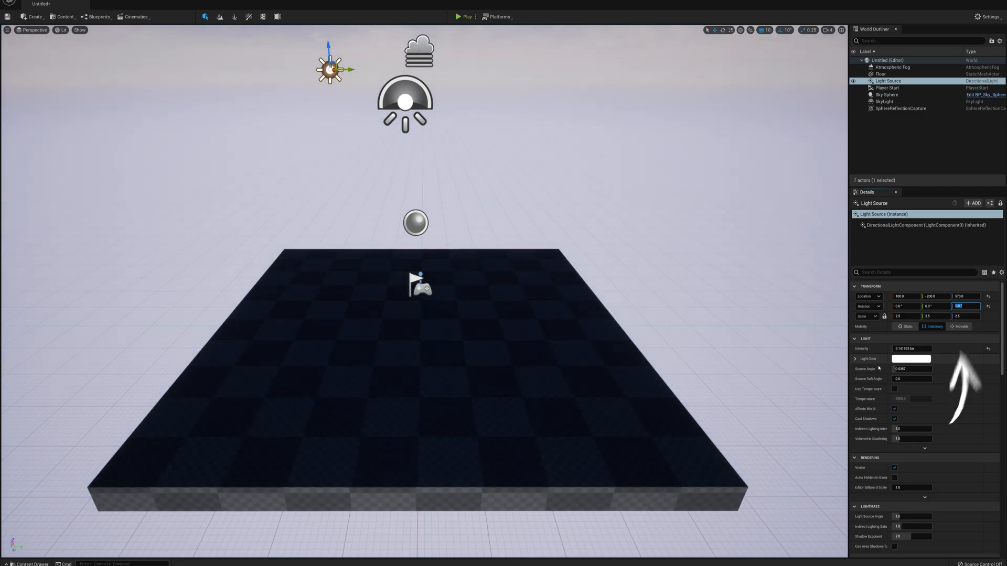
Step: Set the Light Source's Mobility to Movable and open BP_Sky_Sphere for editing
{"action": "left_click", "coordinate": [959, 327]}
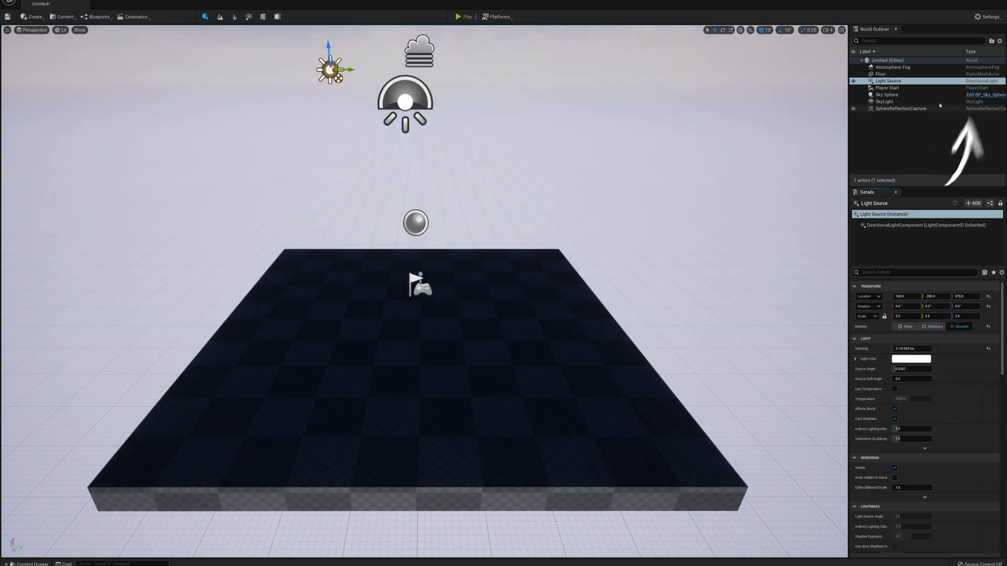
{"action": "left_click", "coordinate": [984, 95]}
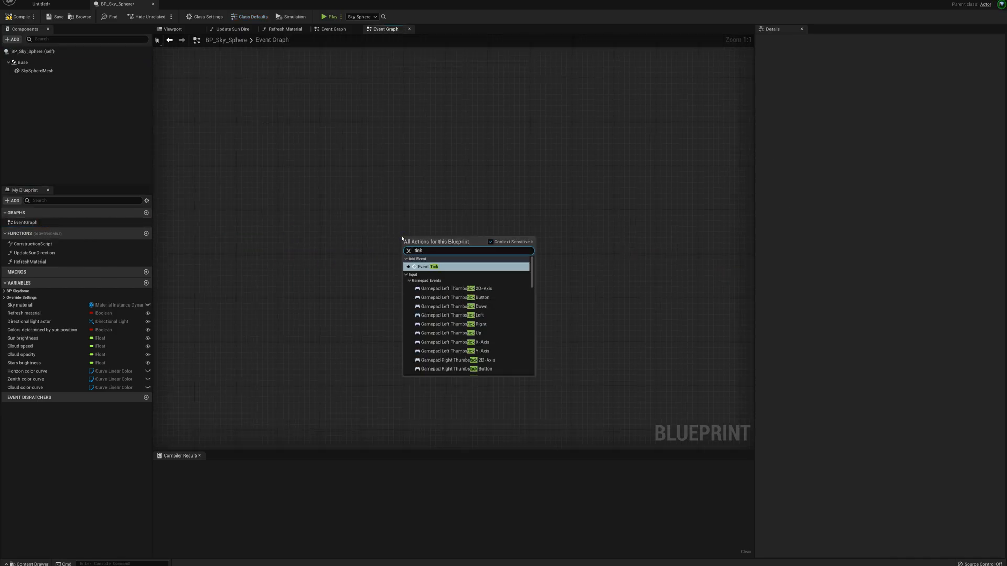
Step: Add Event Tick and an AddActorLocalRotation node for the Directional Light Actor
{"action": "left_click", "coordinate": [428, 266]}
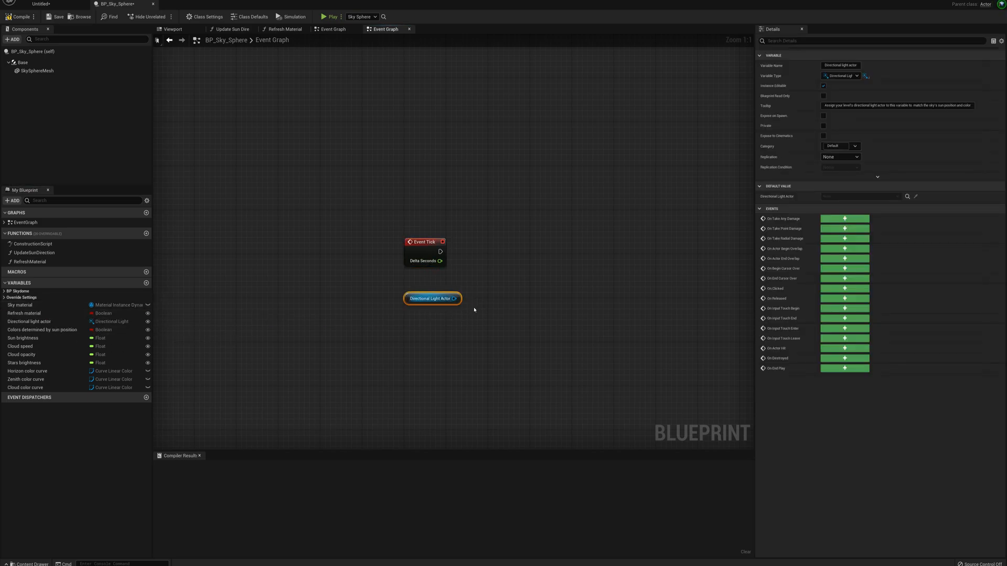
{"action": "left_click_drag", "start_coordinate": [456, 298], "coordinate": [488, 277]}
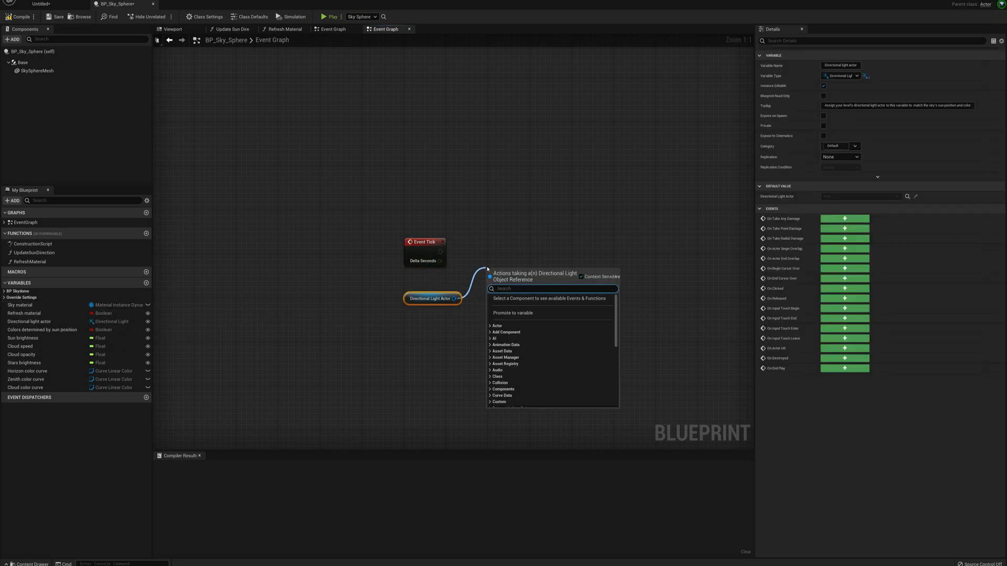
{"action": "type", "text": "add local rot"}
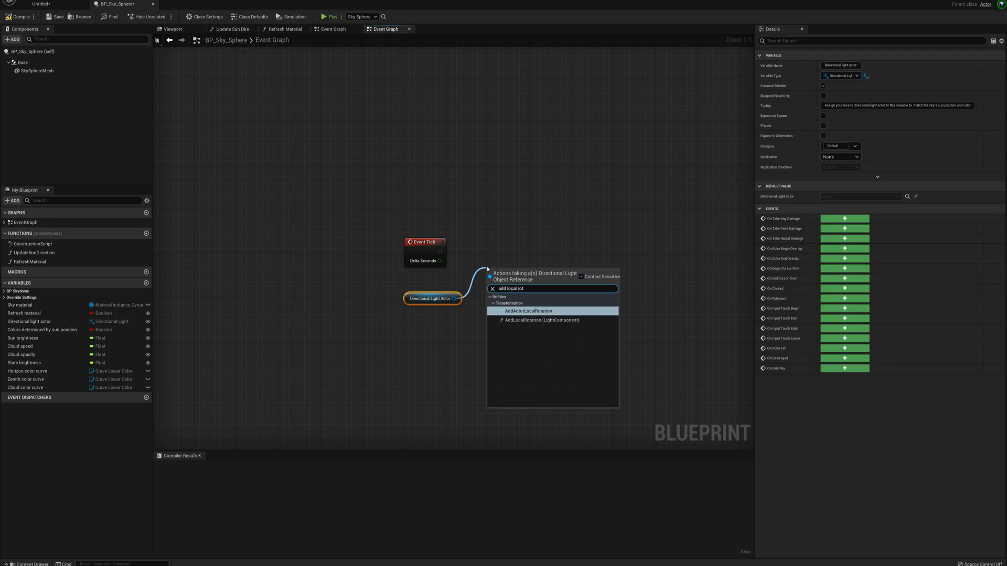
{"action": "left_click", "coordinate": [528, 311]}
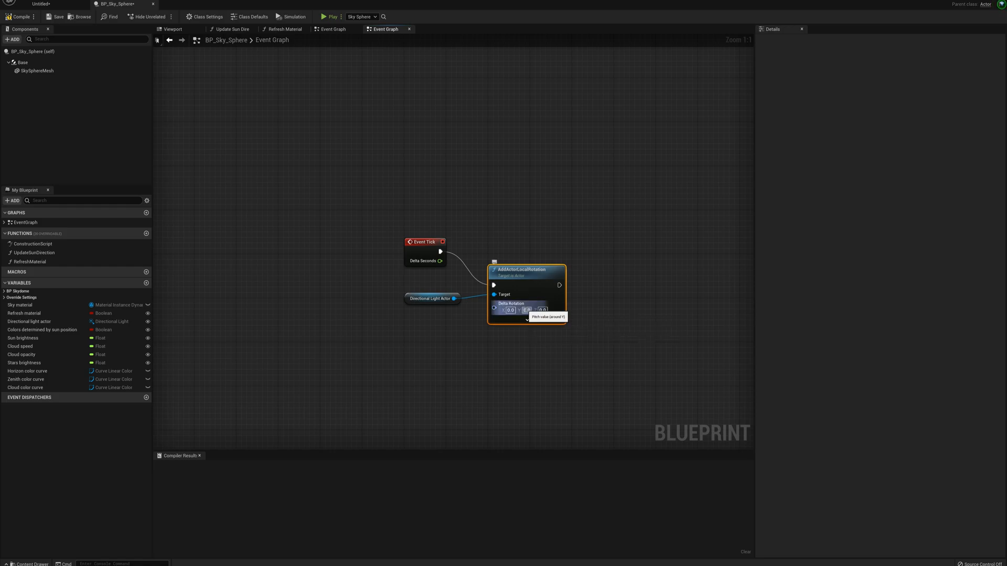
Step: Set Delta Rotation Y to 0.1, add Refresh Material afterward, and play the level
{"action": "left_click", "coordinate": [527, 310]}
{"action": "type", "text": "ref"}
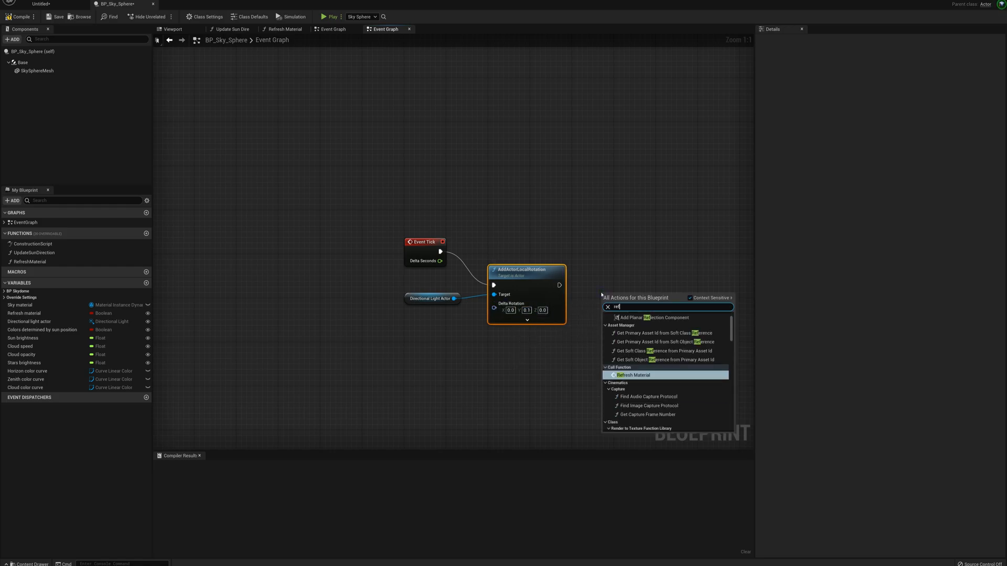
{"action": "left_click", "coordinate": [632, 374]}
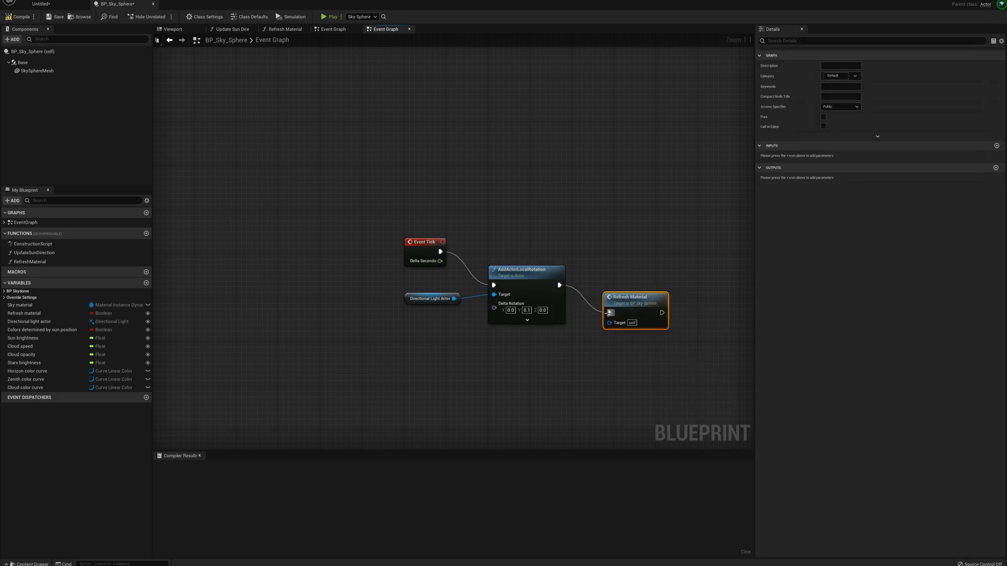
{"action": "left_click", "coordinate": [40, 4]}
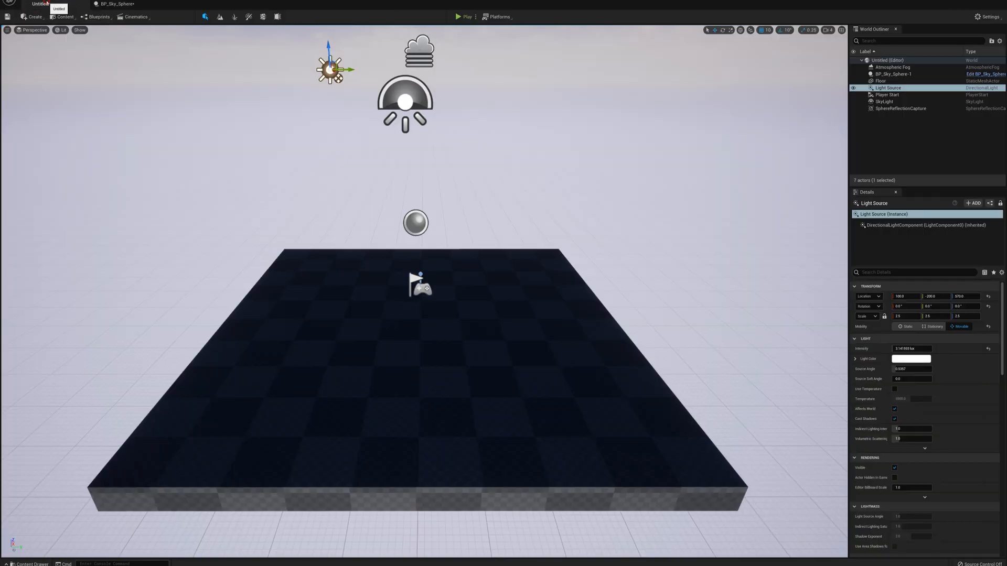
{"action": "left_click", "coordinate": [466, 17]}
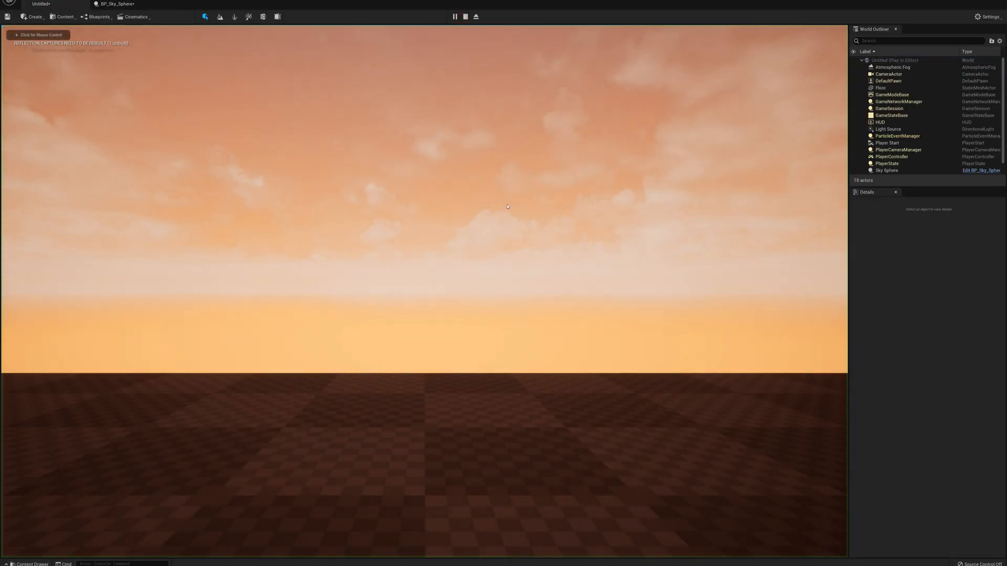